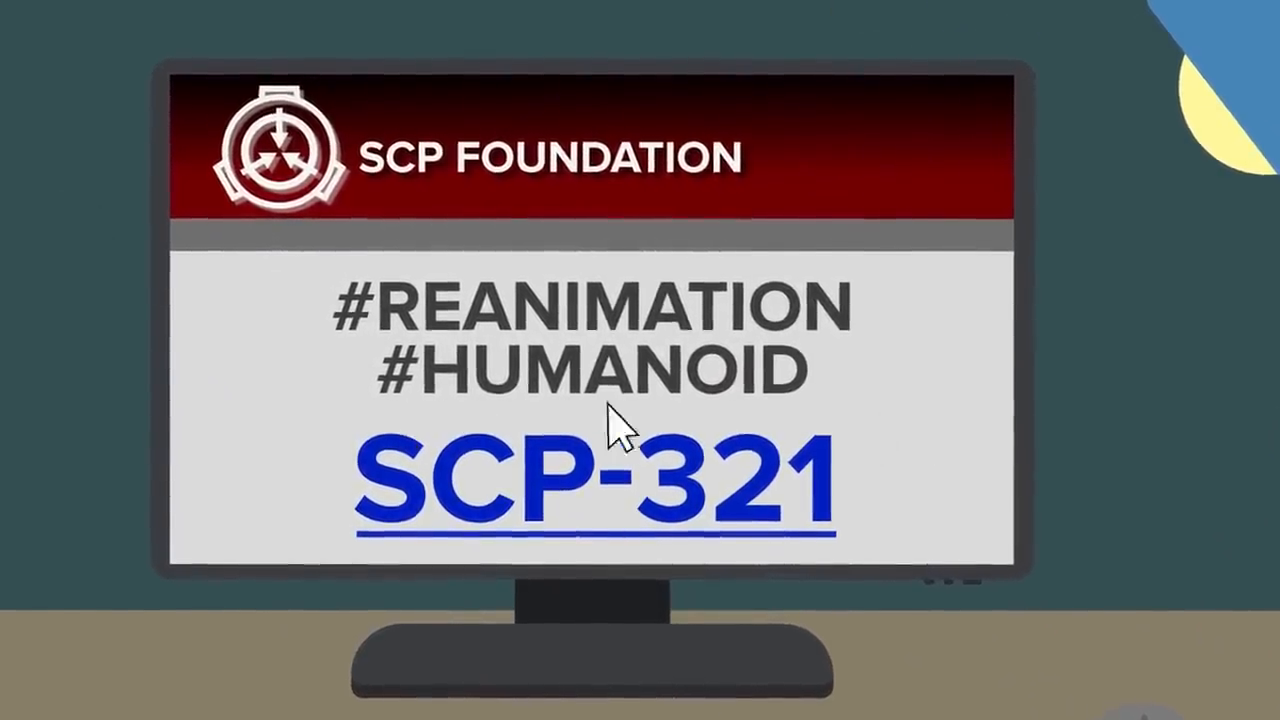
mouse_move(756, 424)
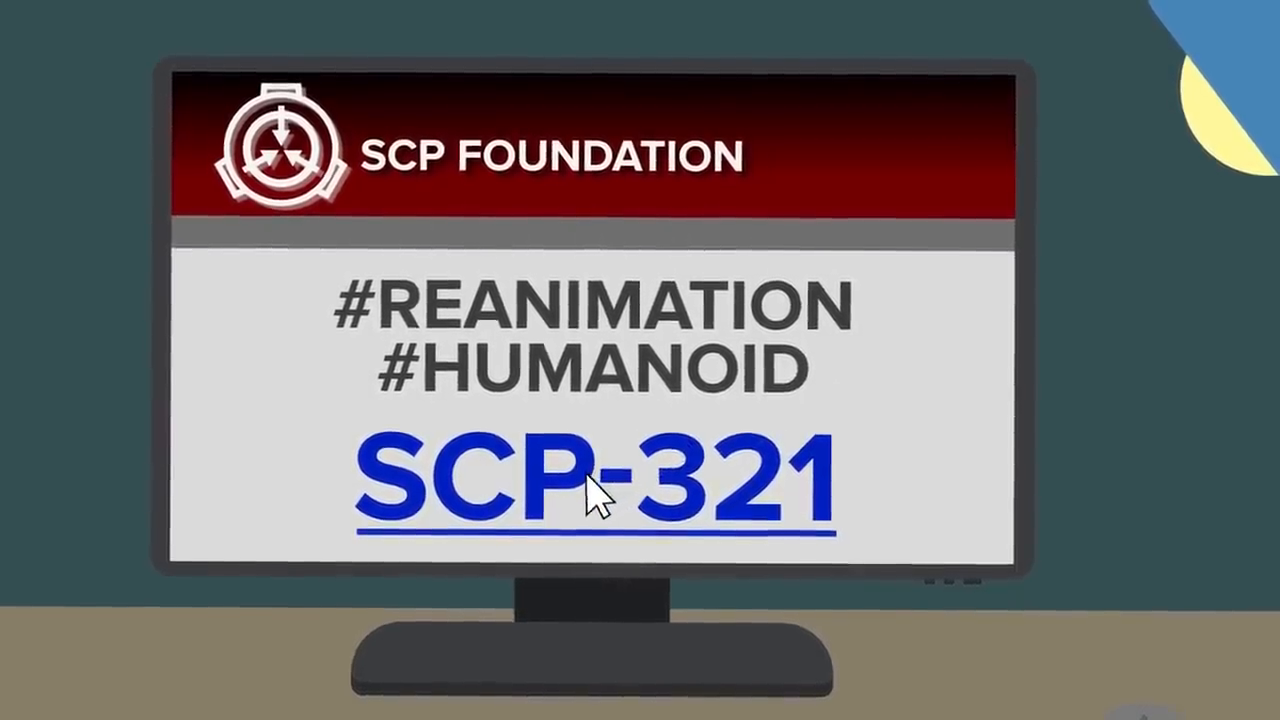
left_click(596, 480)
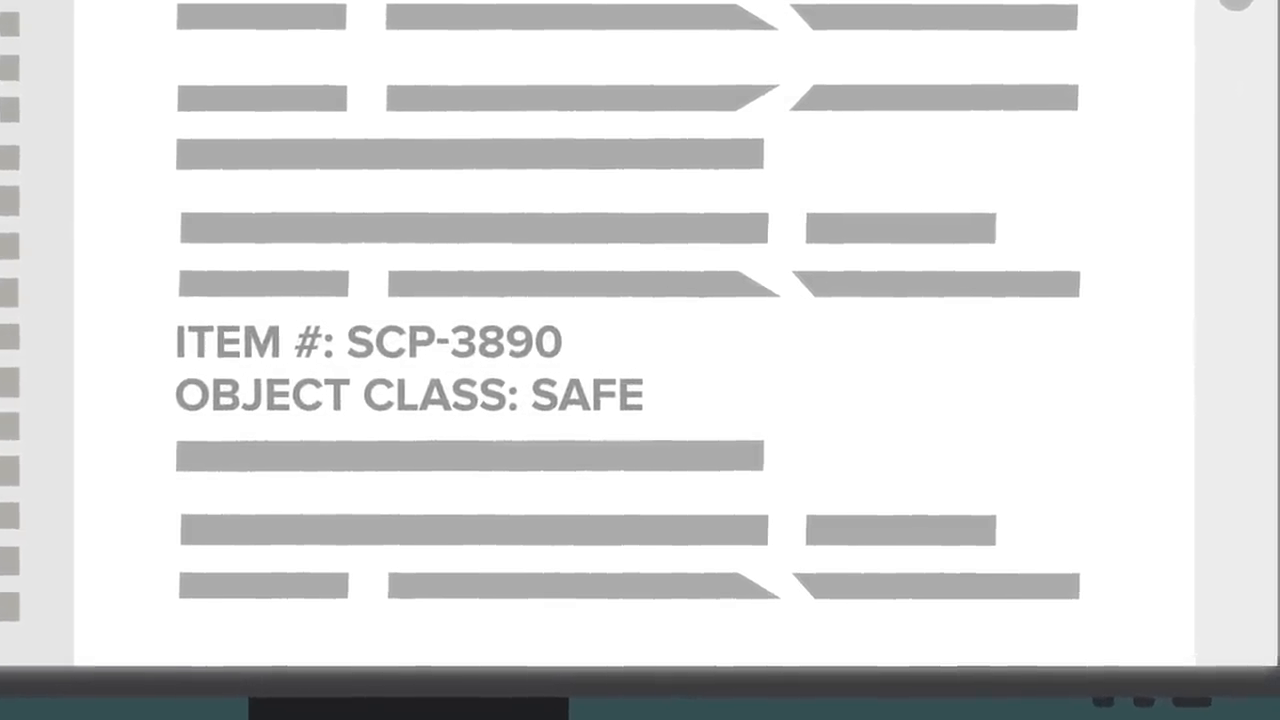
scroll("down", 3)
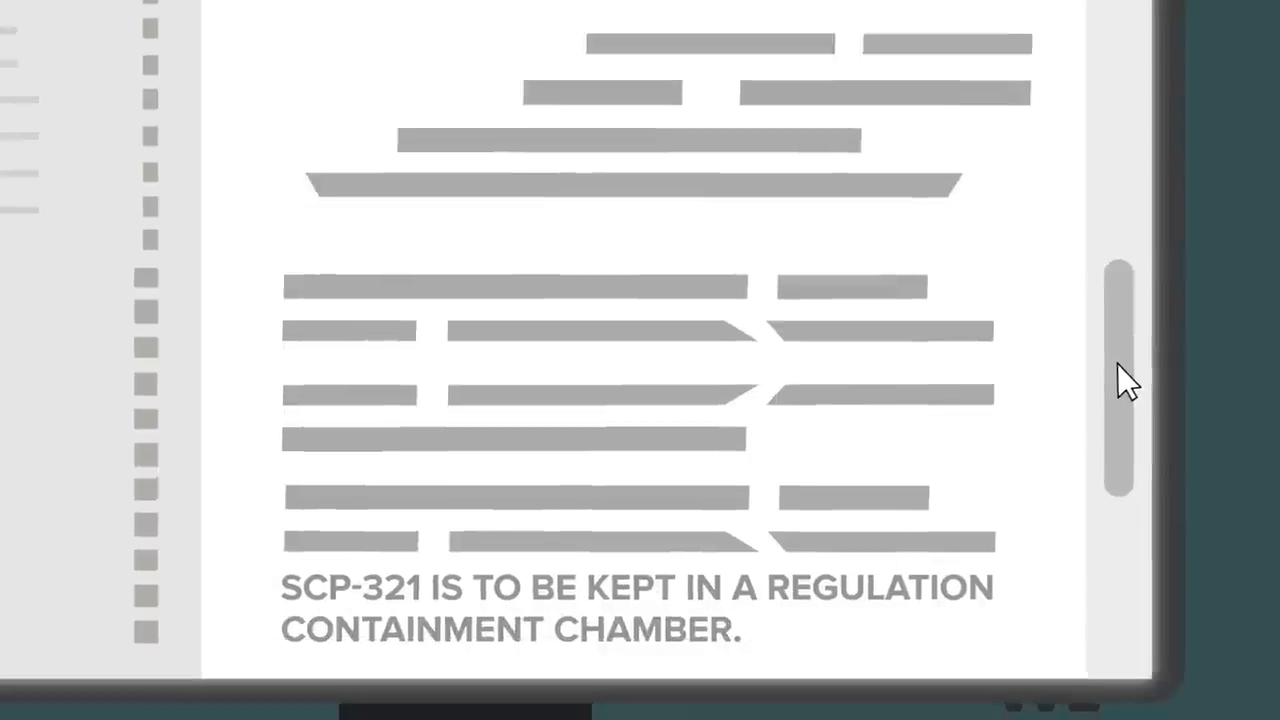